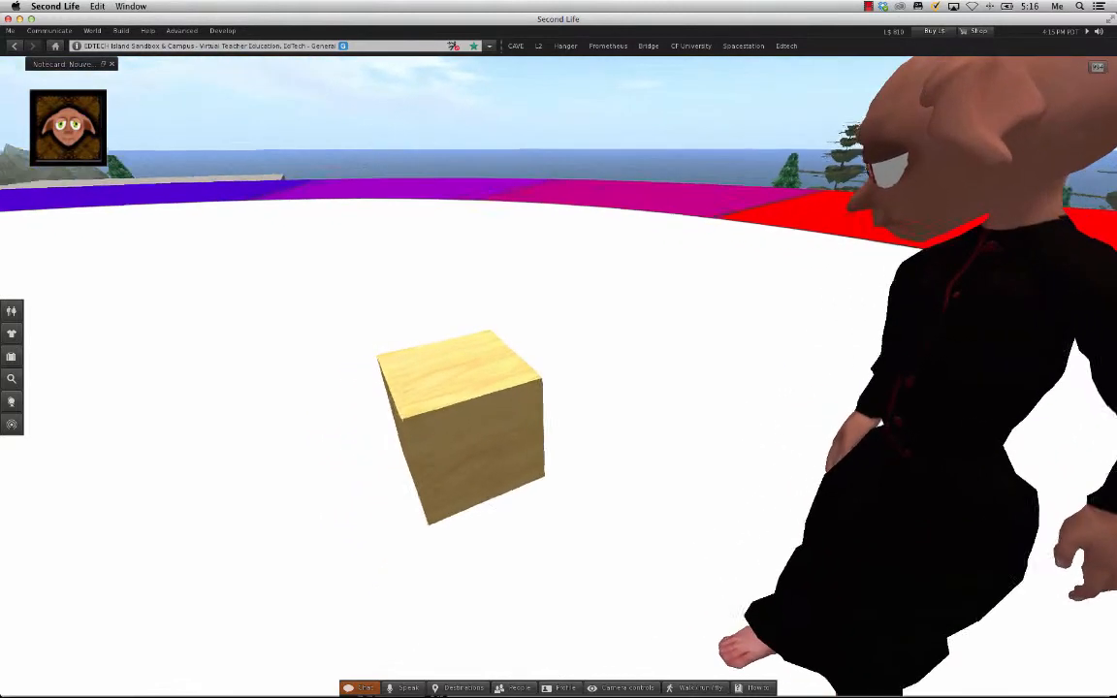
# - Bring up the wooden cube's object action menu in the sandbox
pyautogui.rightClick(495, 388)
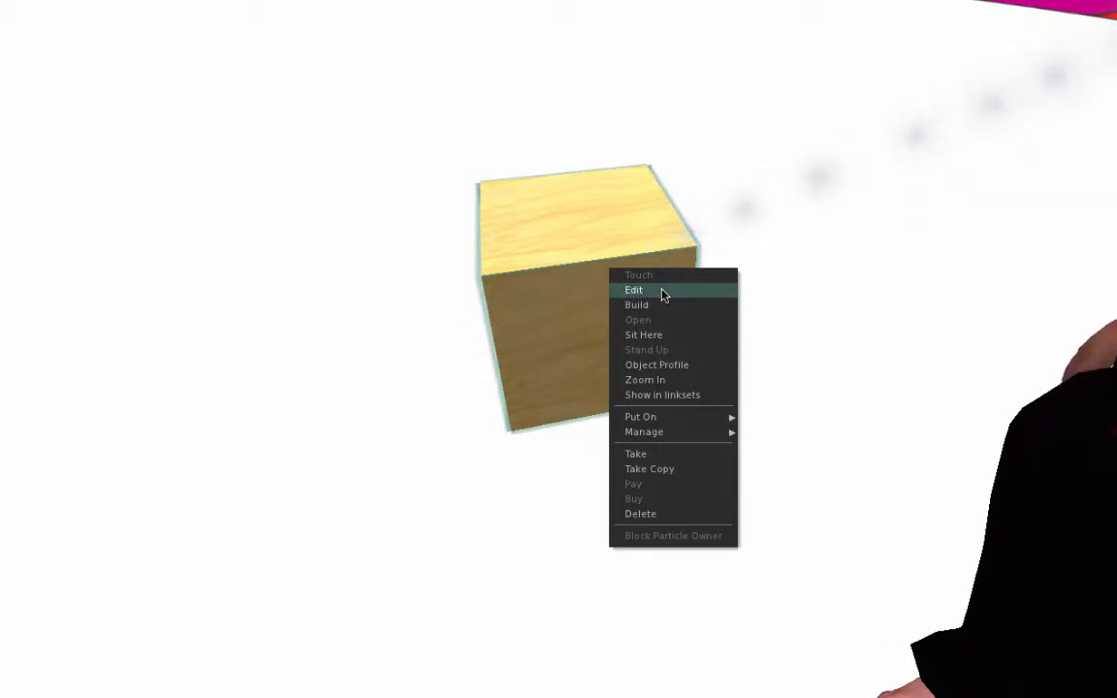
# - Edit the box and stretch it into a long rectangular block with Stretch Both Sides ticked
pyautogui.click(633, 290)
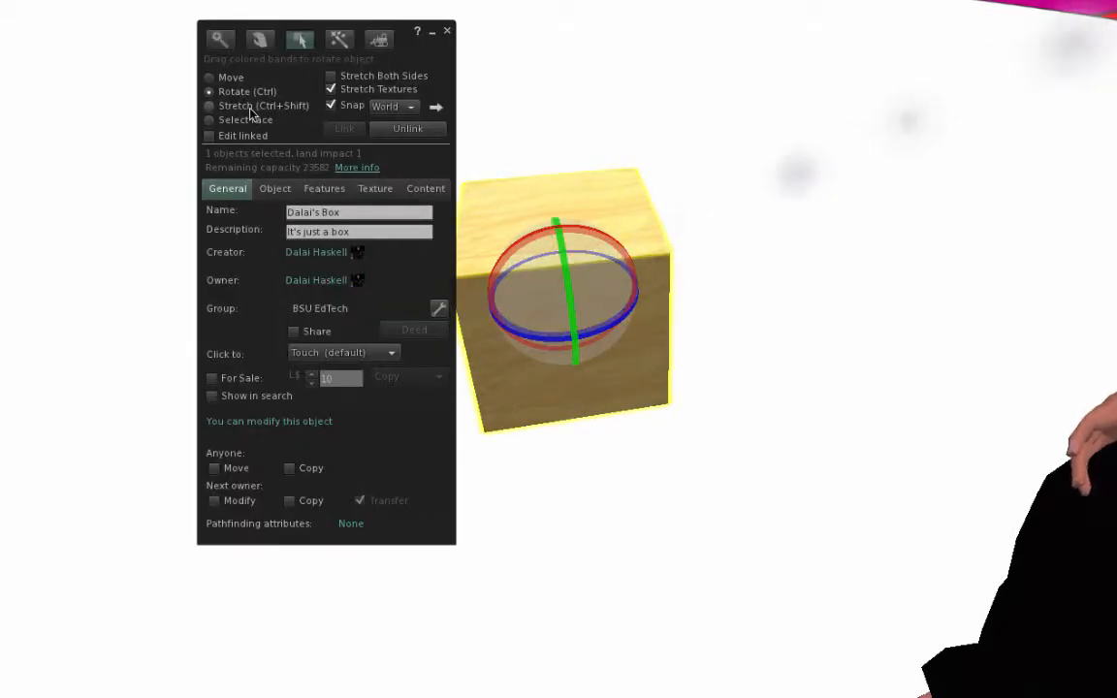
pyautogui.click(209, 105)
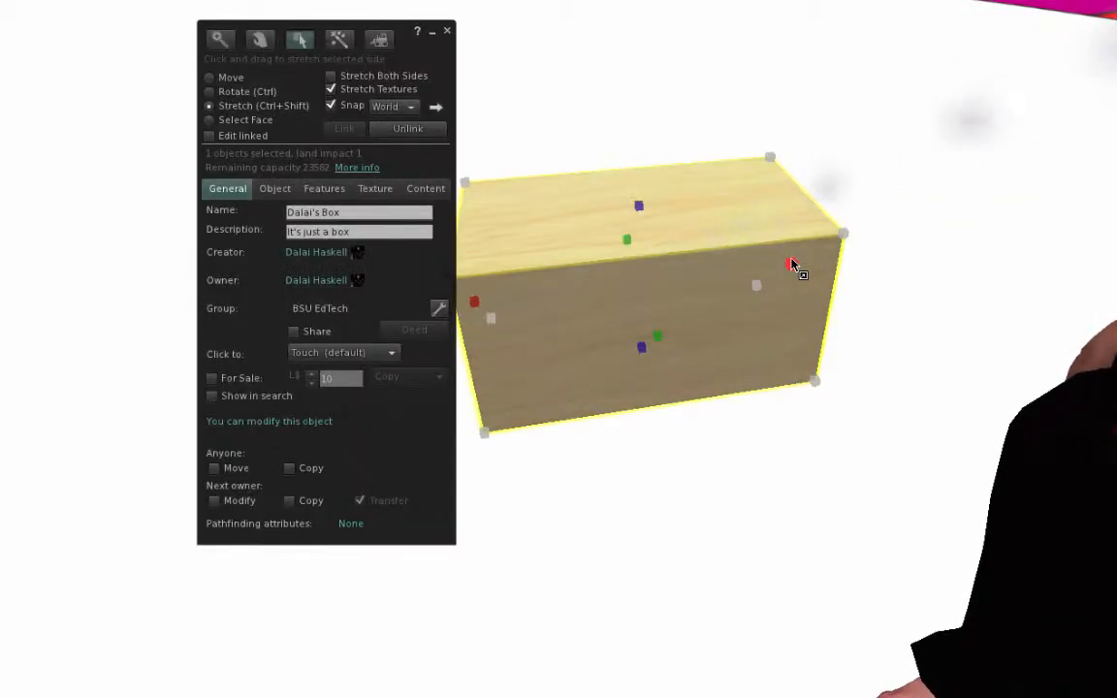
pyautogui.click(210, 119)
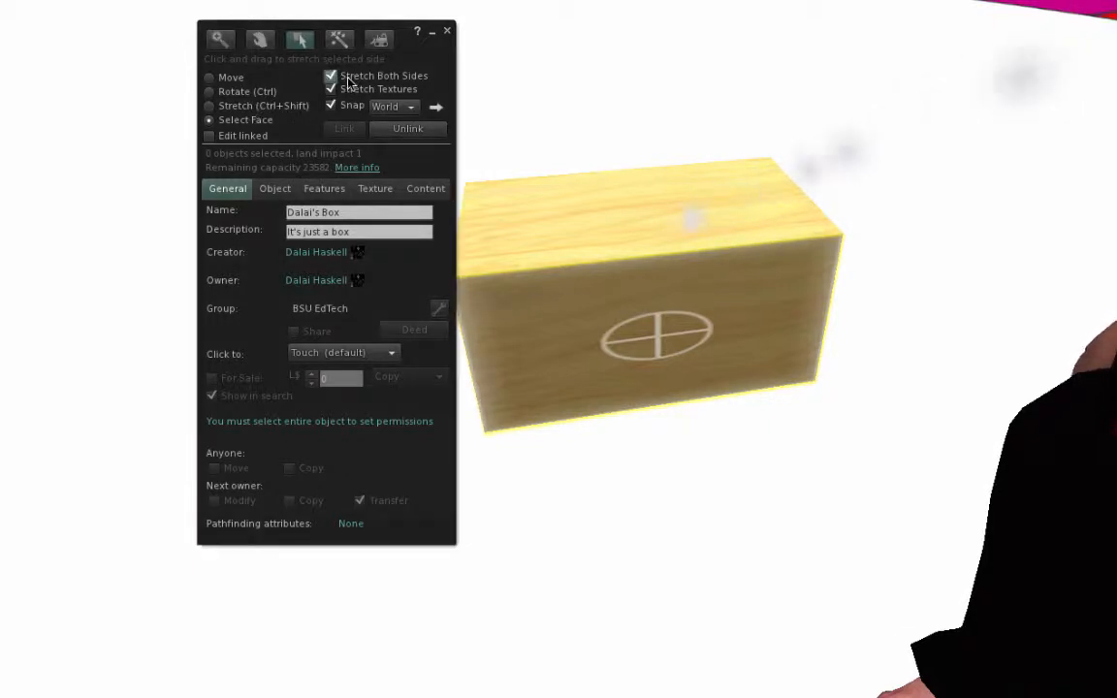
# - Resize the stretched block back into a compact cube using the stretch handles
pyautogui.click(209, 105)
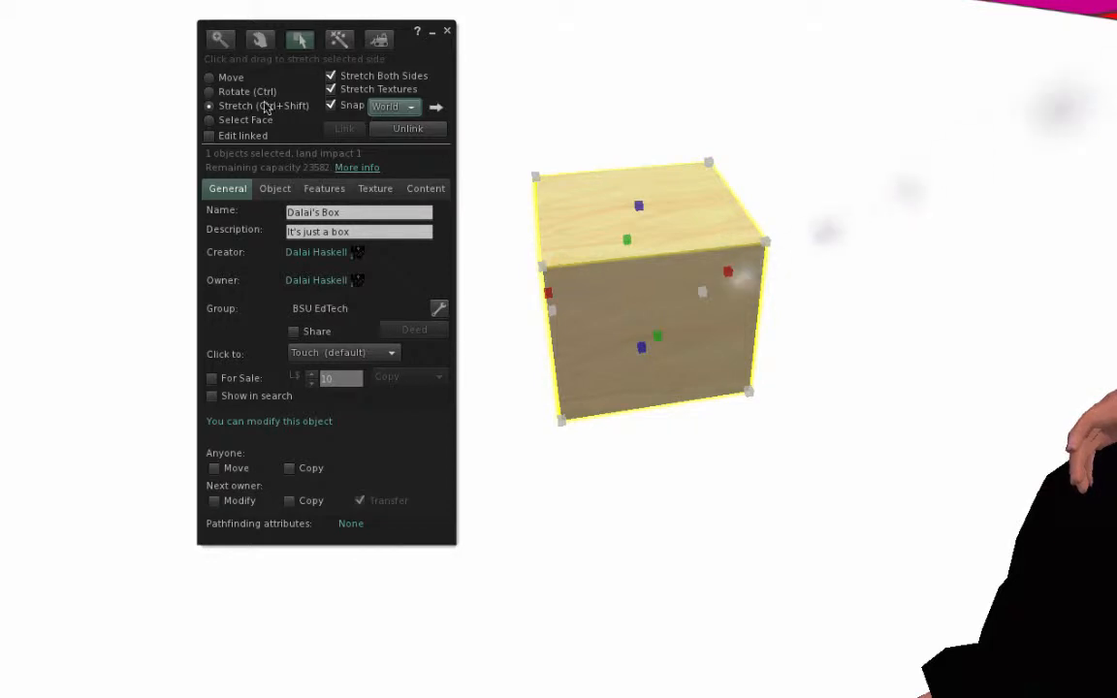
pyautogui.click(209, 77)
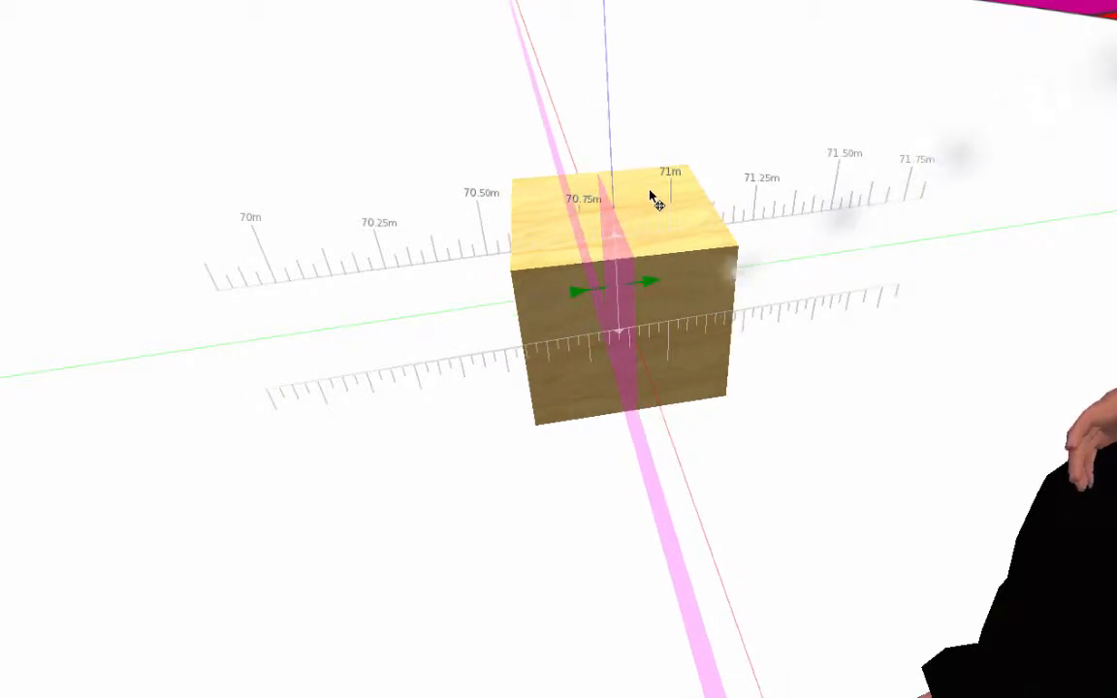
# - Slide the box along one axis with a move arrow and switch to Rotate
pyautogui.moveTo(650, 197); pyautogui.dragTo(762, 179)
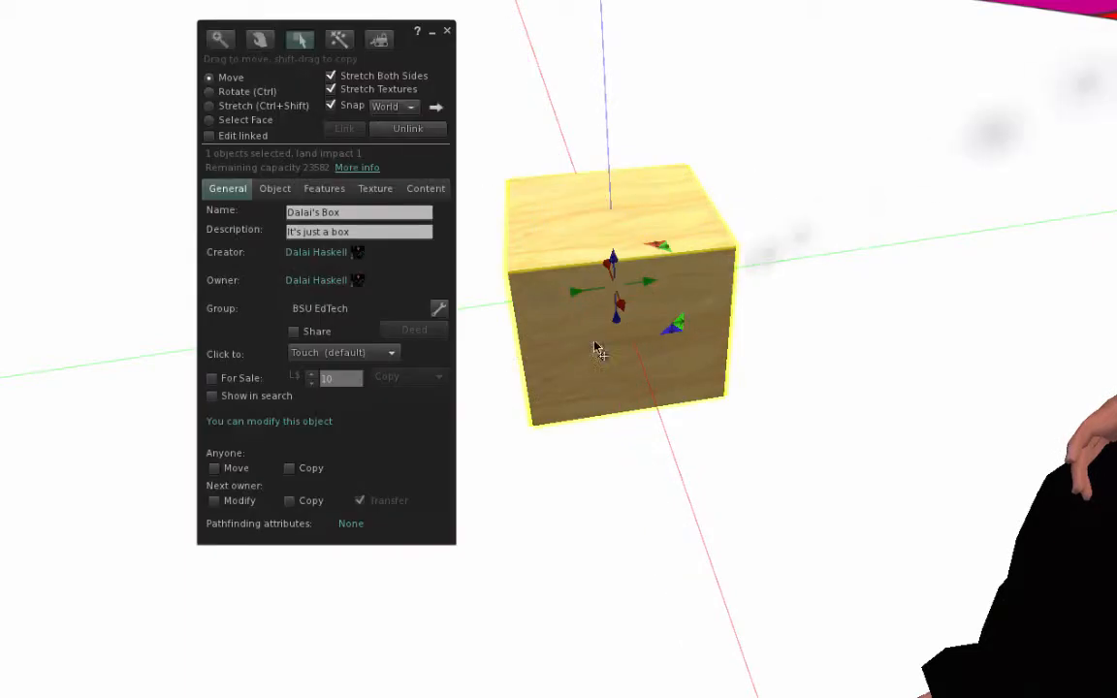
pyautogui.click(209, 91)
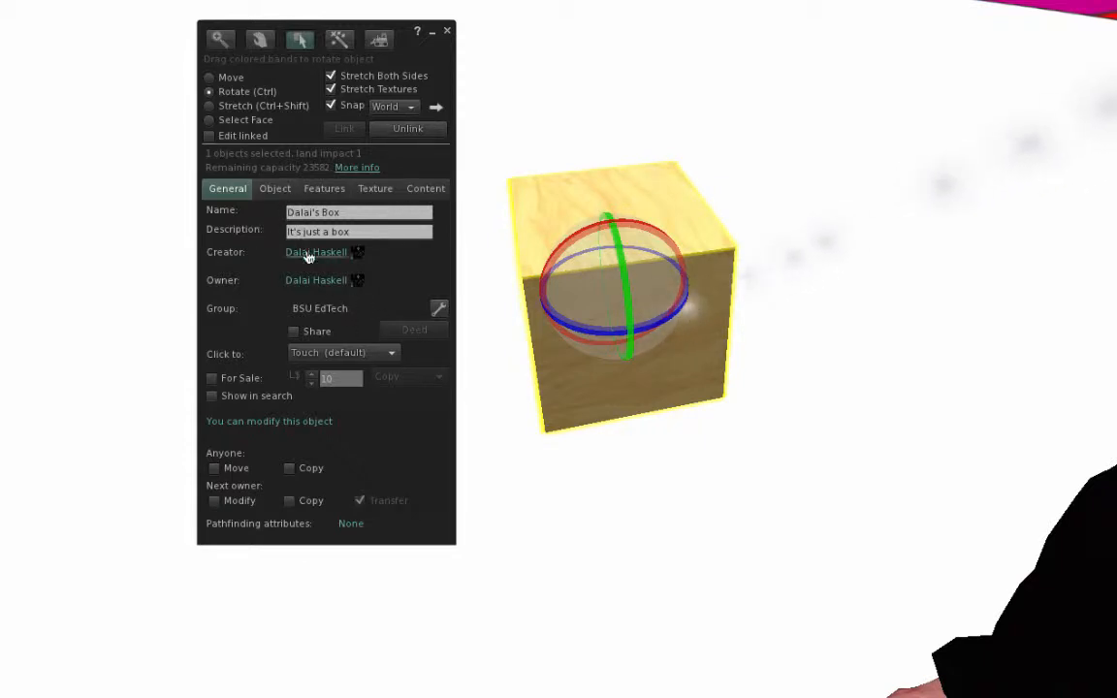
pyautogui.moveTo(401, 305)
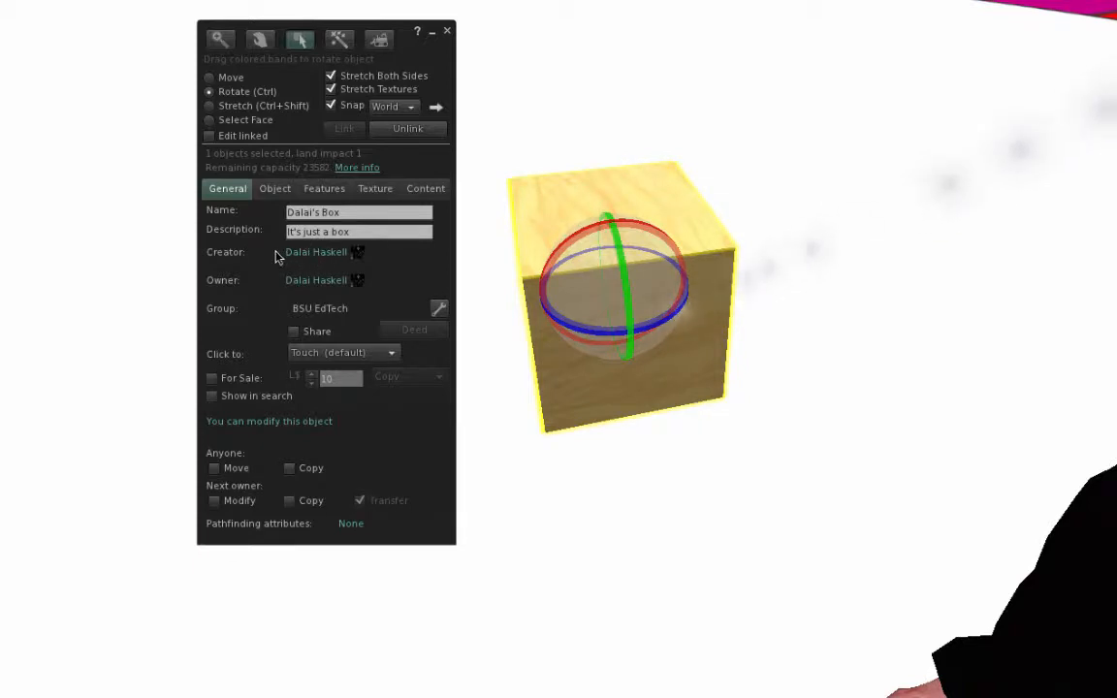
# - Switch the box editor from Rotate back to the Move tool
pyautogui.click(211, 78)
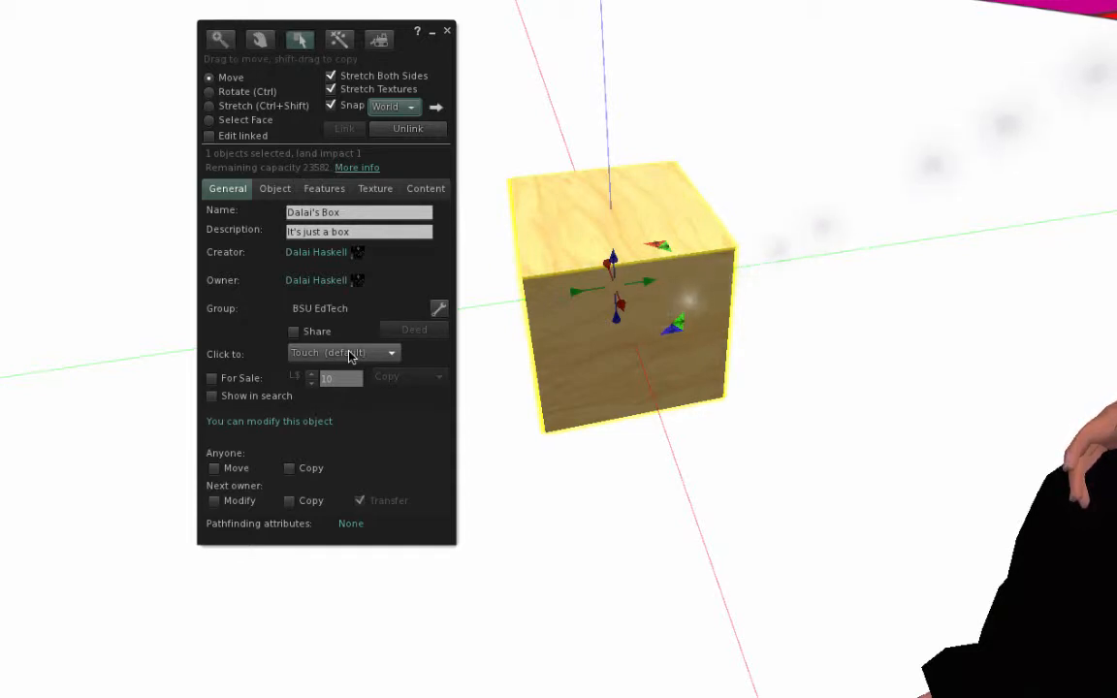
# - Set the box's Click to action on the General tab to Sit on object
pyautogui.click(343, 353)
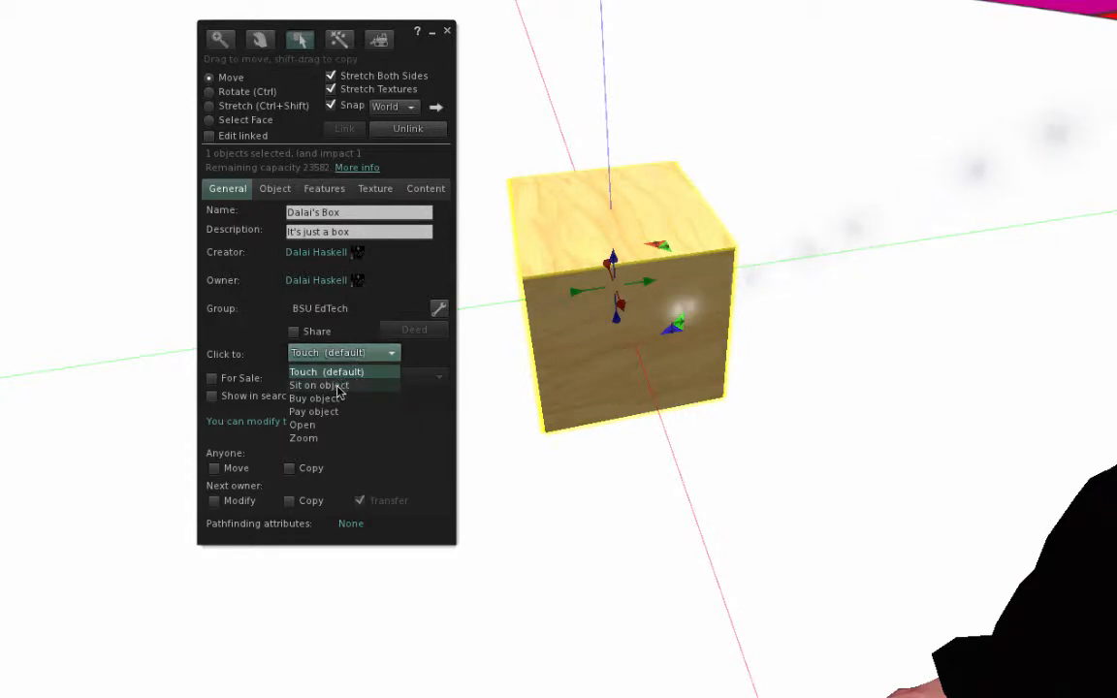
pyautogui.moveTo(338, 398)
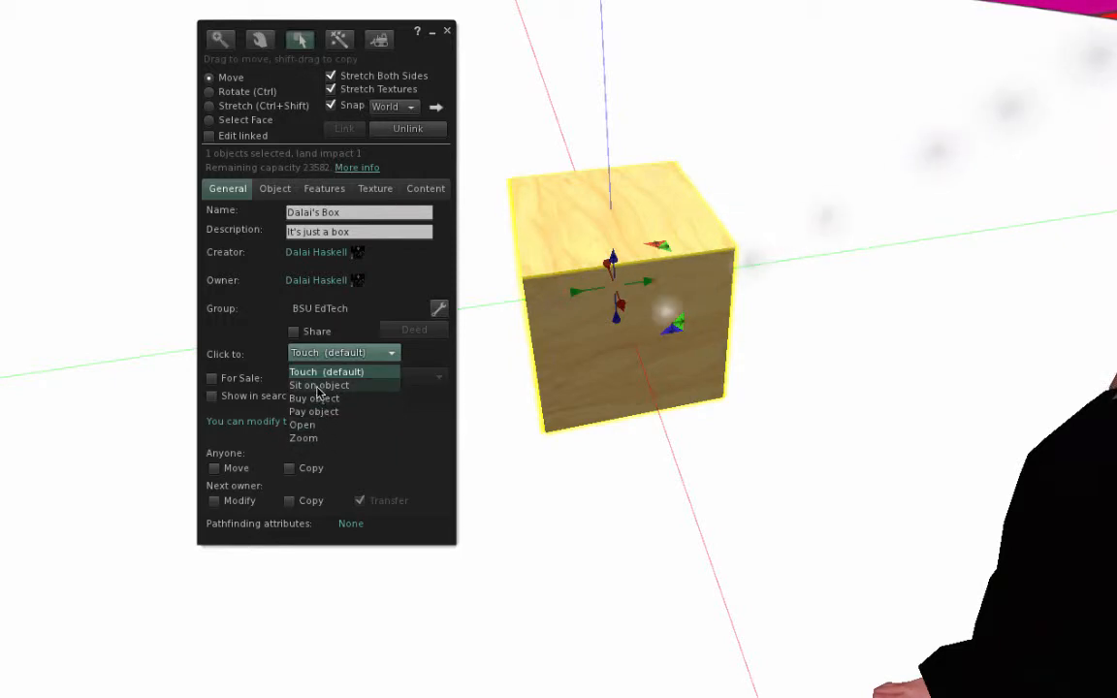
pyautogui.click(319, 385)
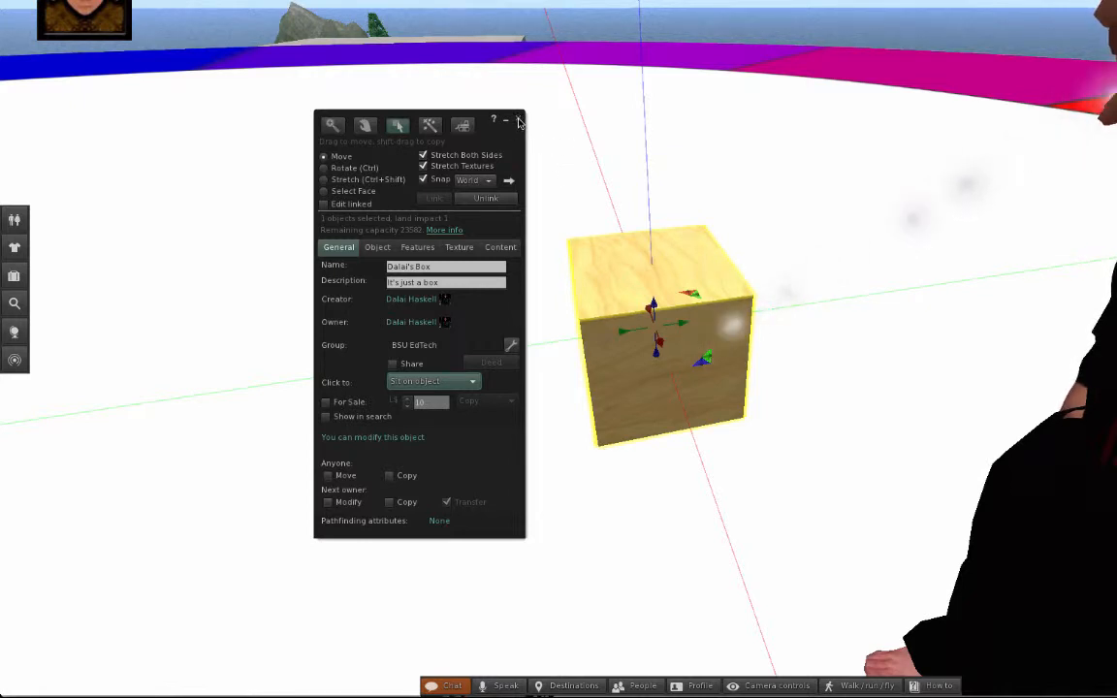
# - Close the editor, click the box to test sitting, and reopen its action menu
pyautogui.click(518, 120)
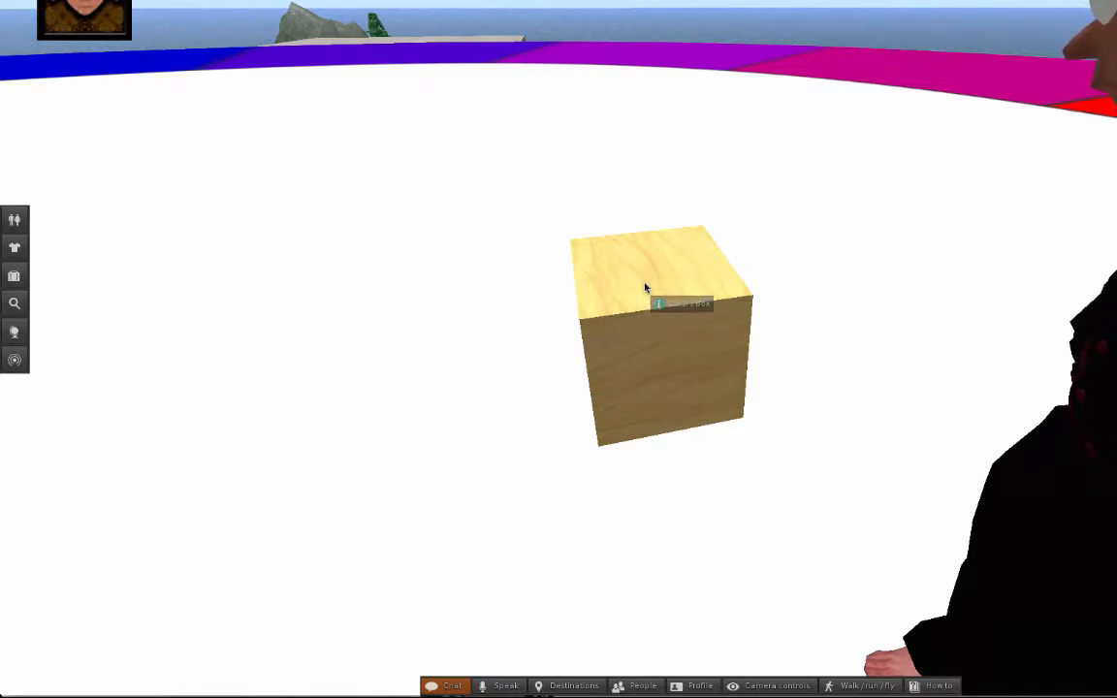
pyautogui.click(682, 304)
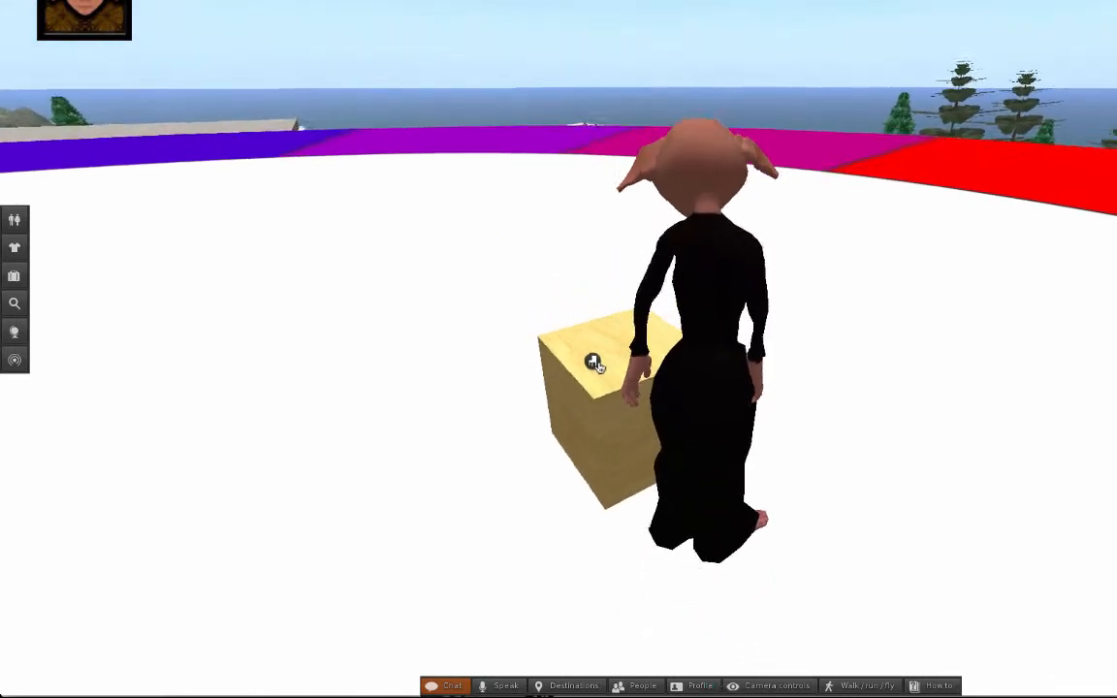
pyautogui.rightClick(595, 361)
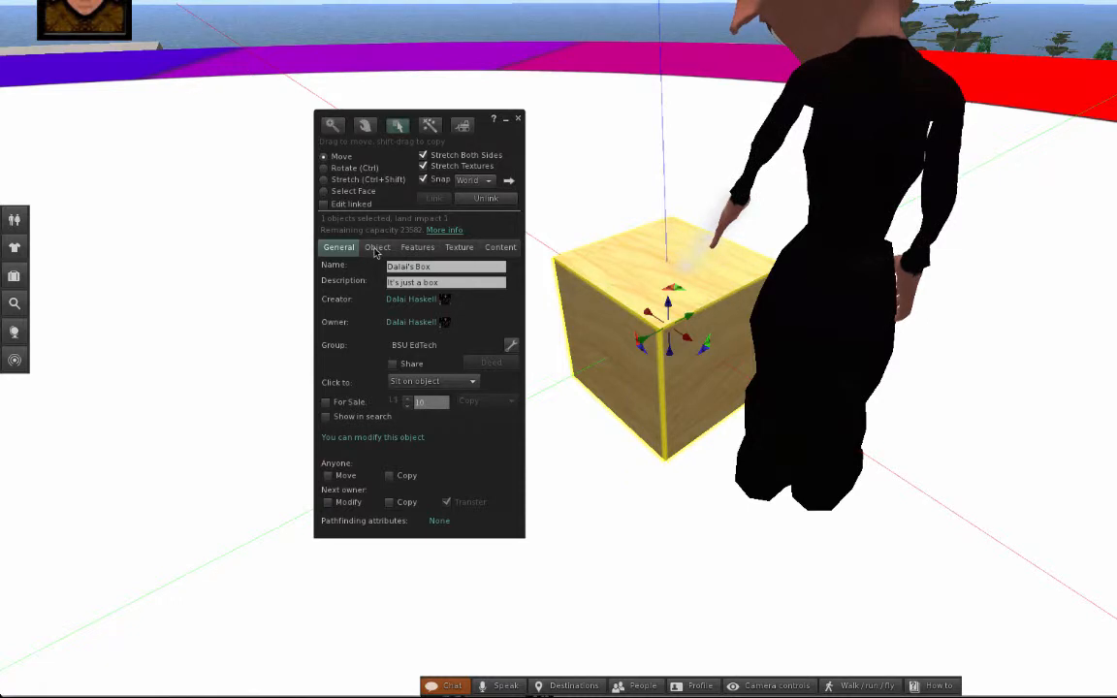
# - Change the Click to action from Sit on object to Zoom and dismiss the menu
pyautogui.click(431, 380)
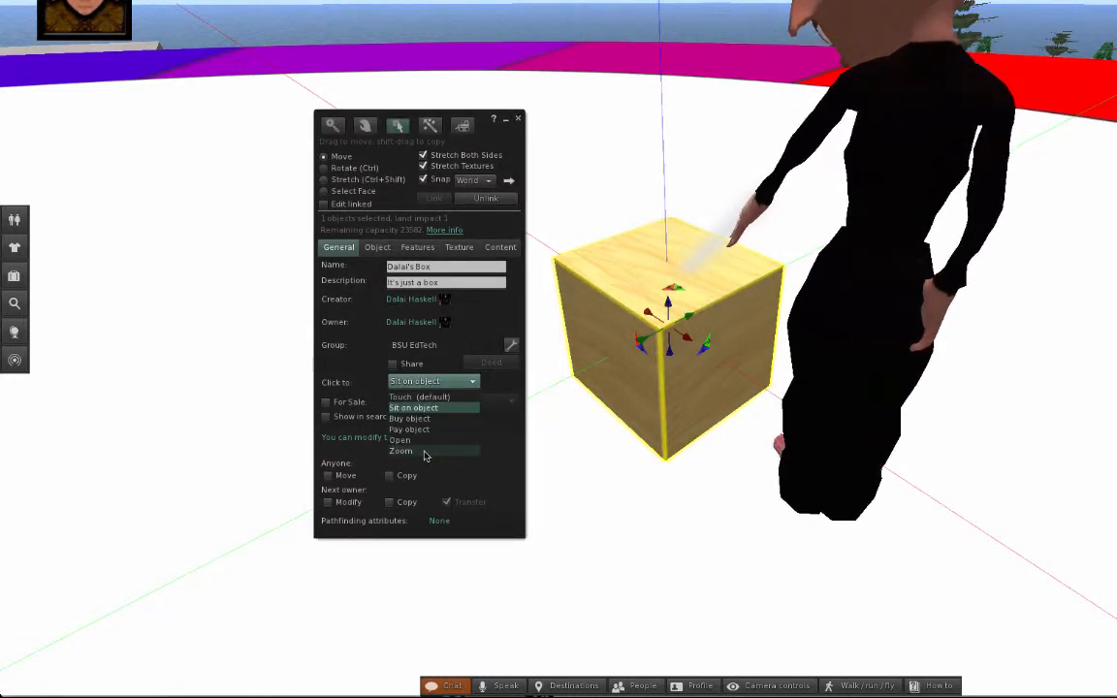
pyautogui.click(400, 450)
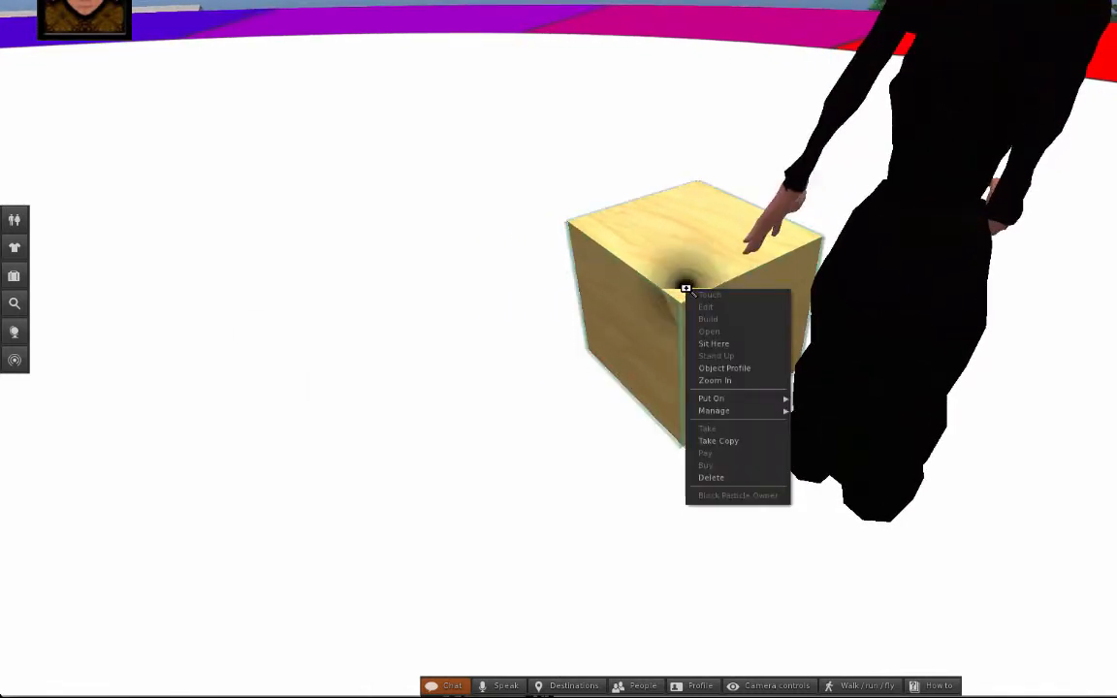
pyautogui.click(706, 307)
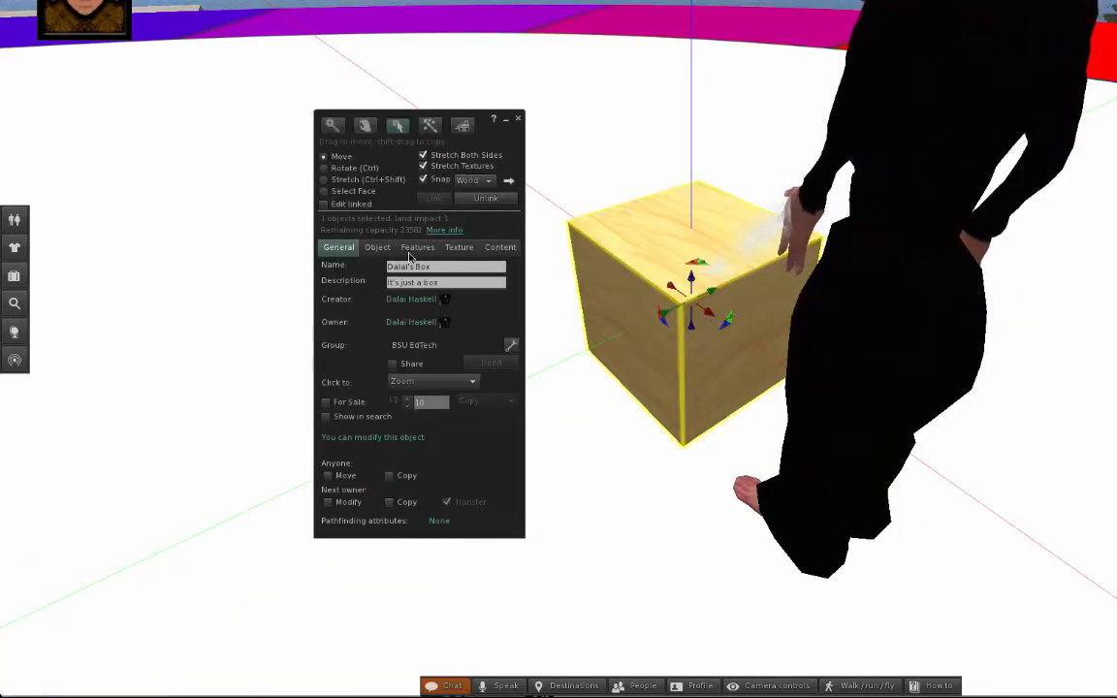
# - Restore Touch (default) as the box's Click to action
pyautogui.click(433, 380)
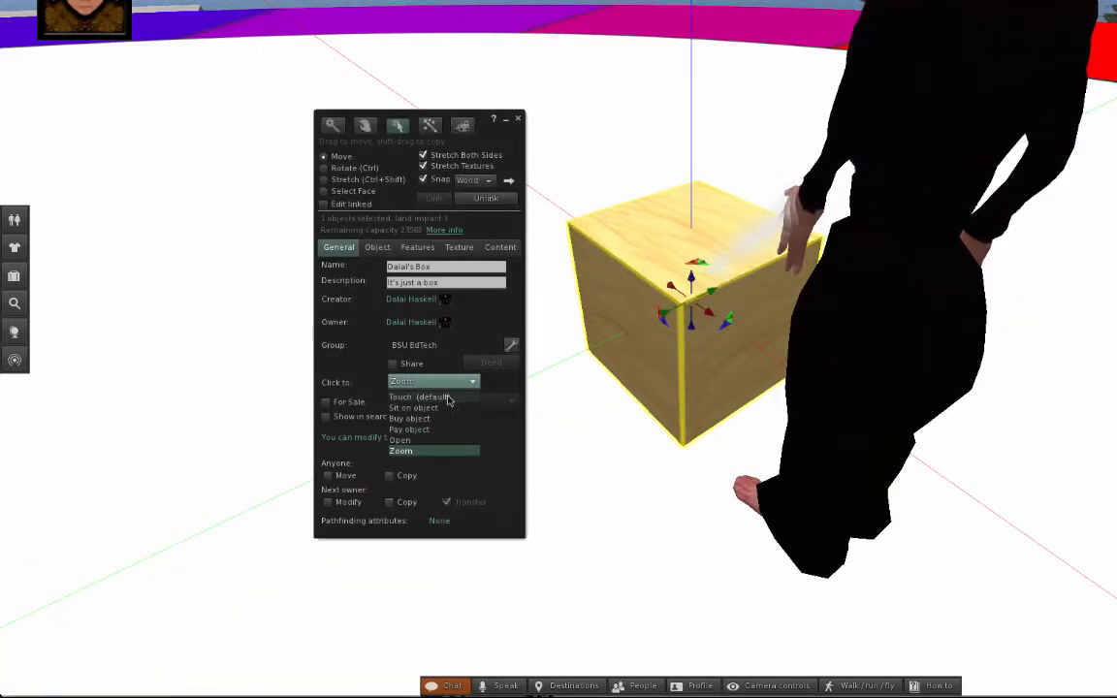
pyautogui.click(420, 397)
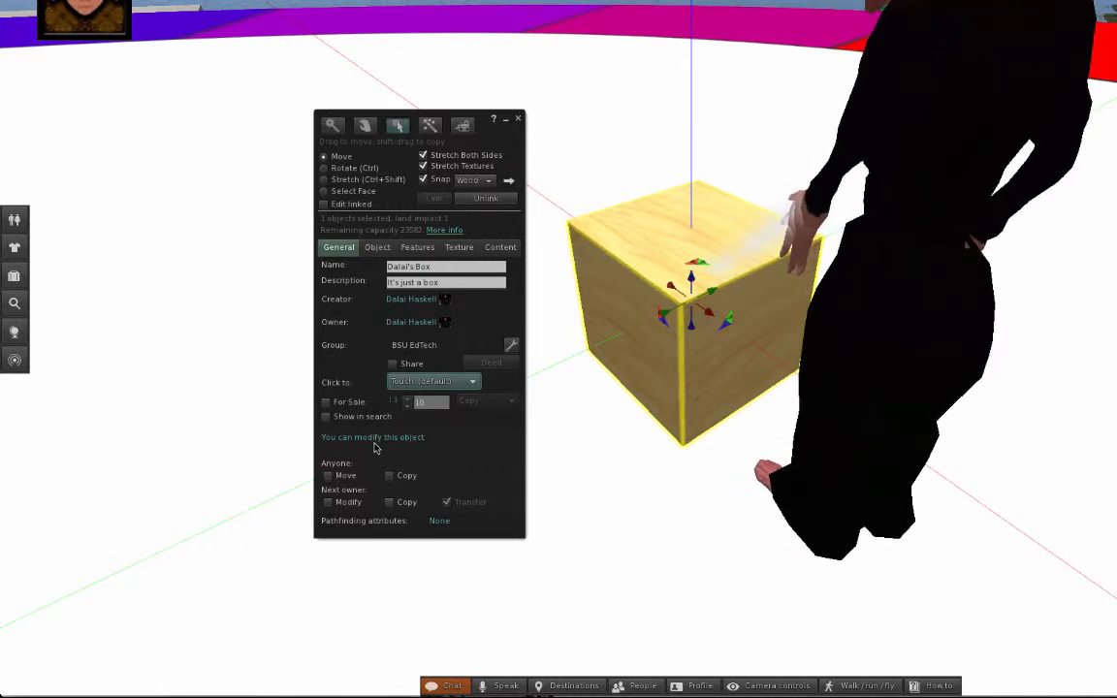
# - Tick Move under Anyone permissions and reopen the Click to dropdown
pyautogui.click(327, 476)
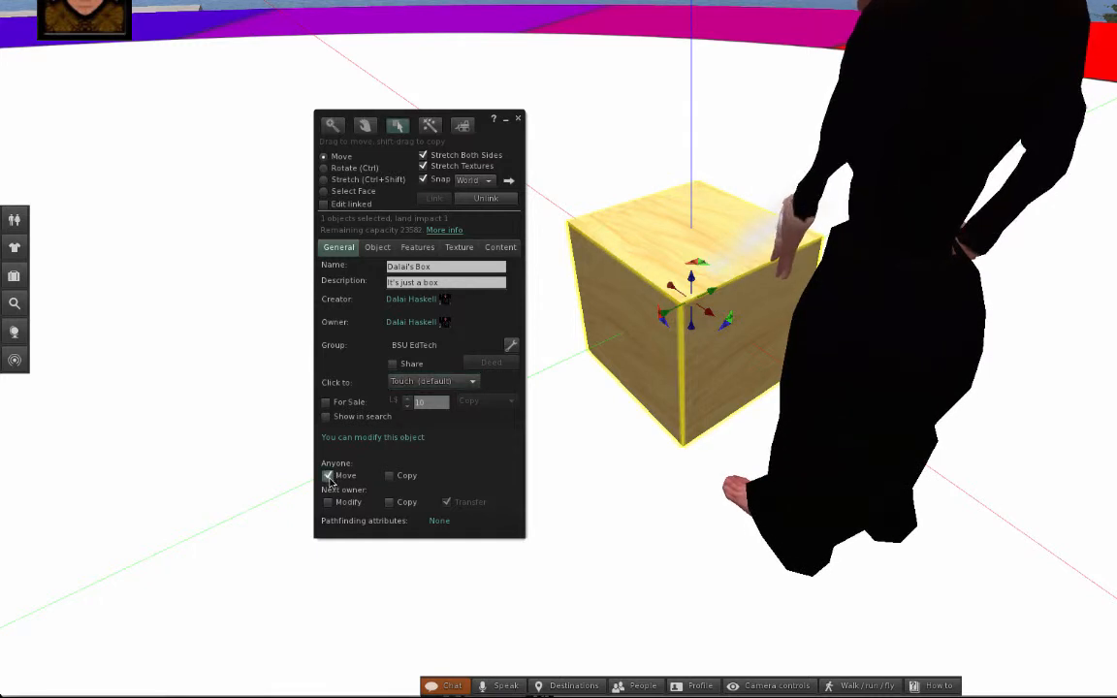
pyautogui.click(327, 475)
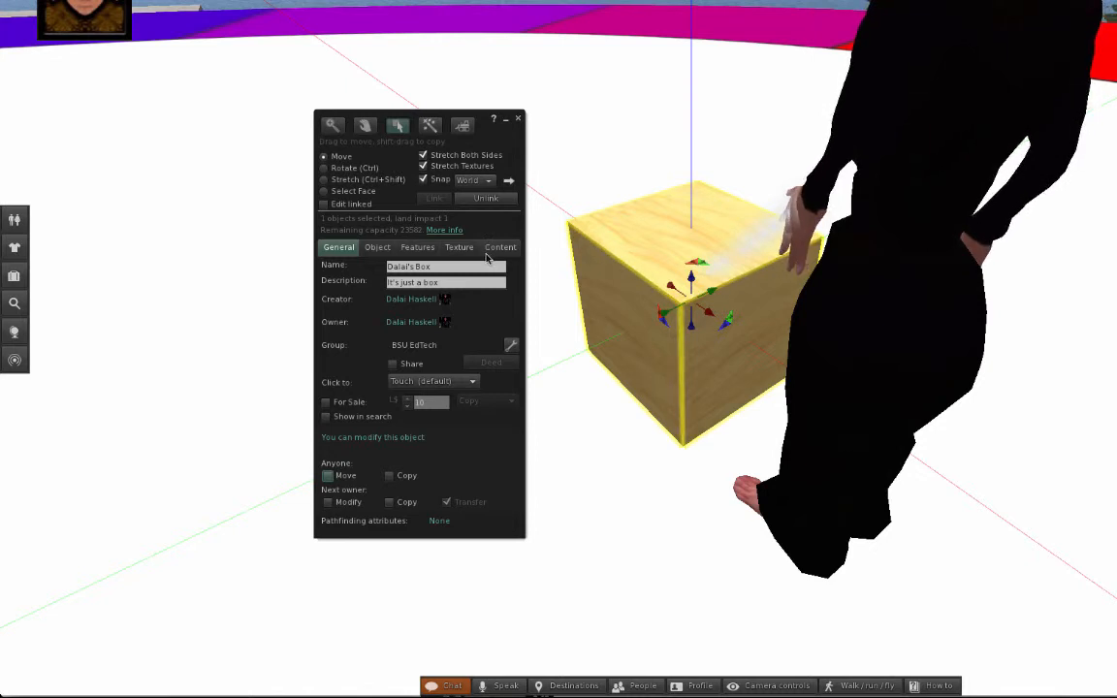
pyautogui.moveTo(546, 120)
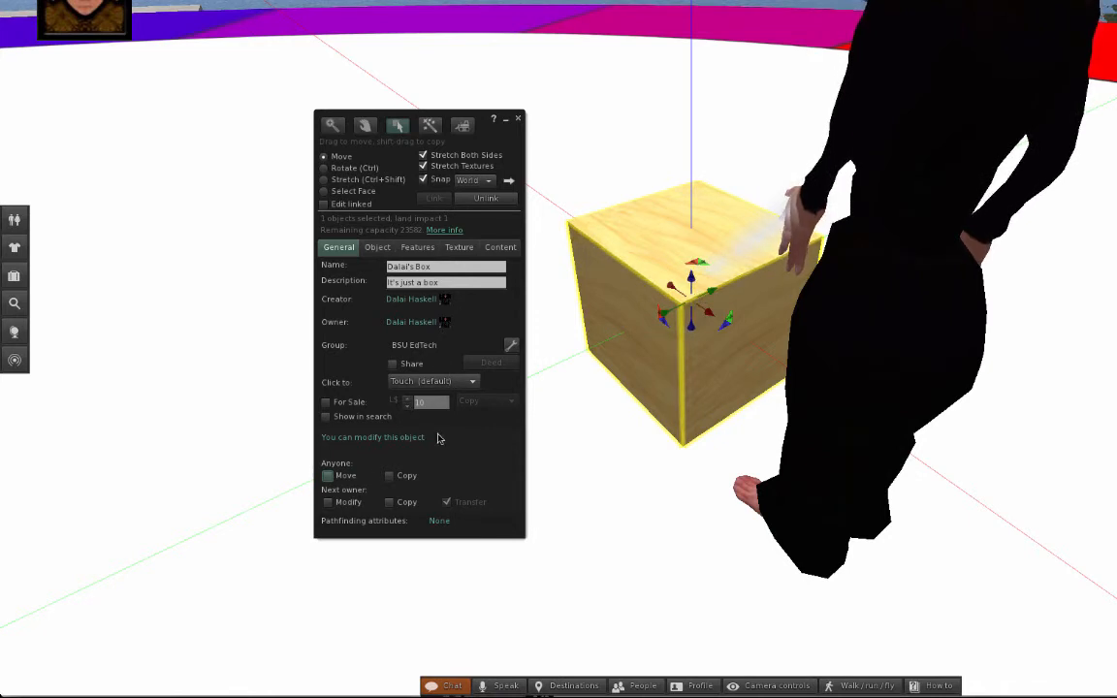
pyautogui.click(431, 380)
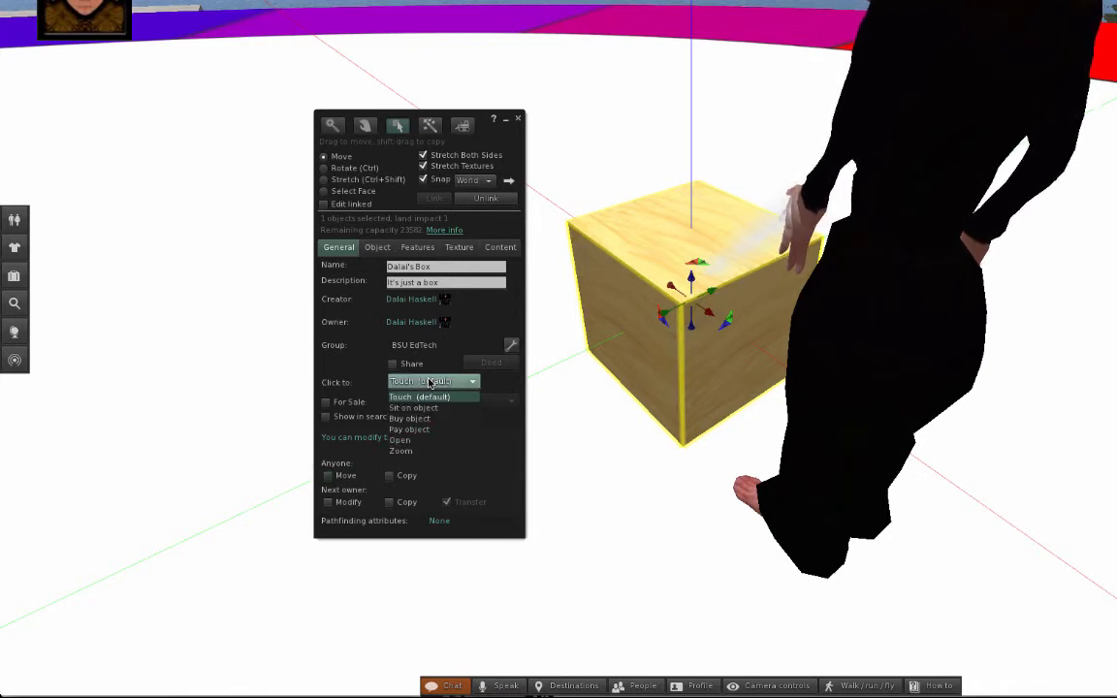